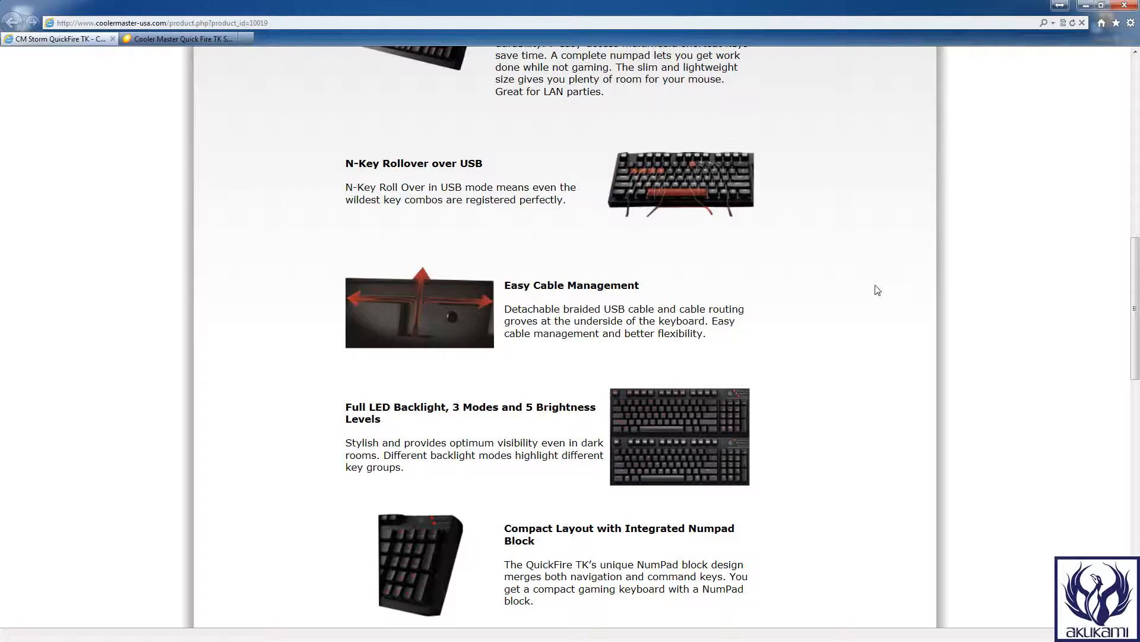
{"action": "scroll", "scroll_direction": "down", "scroll_amount": 3}
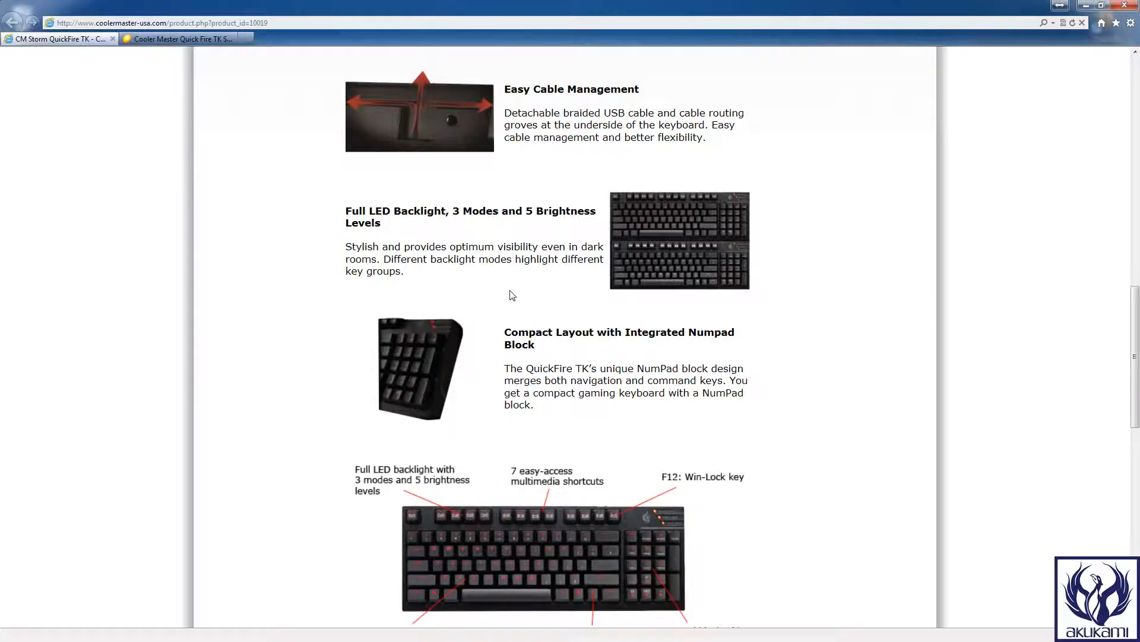